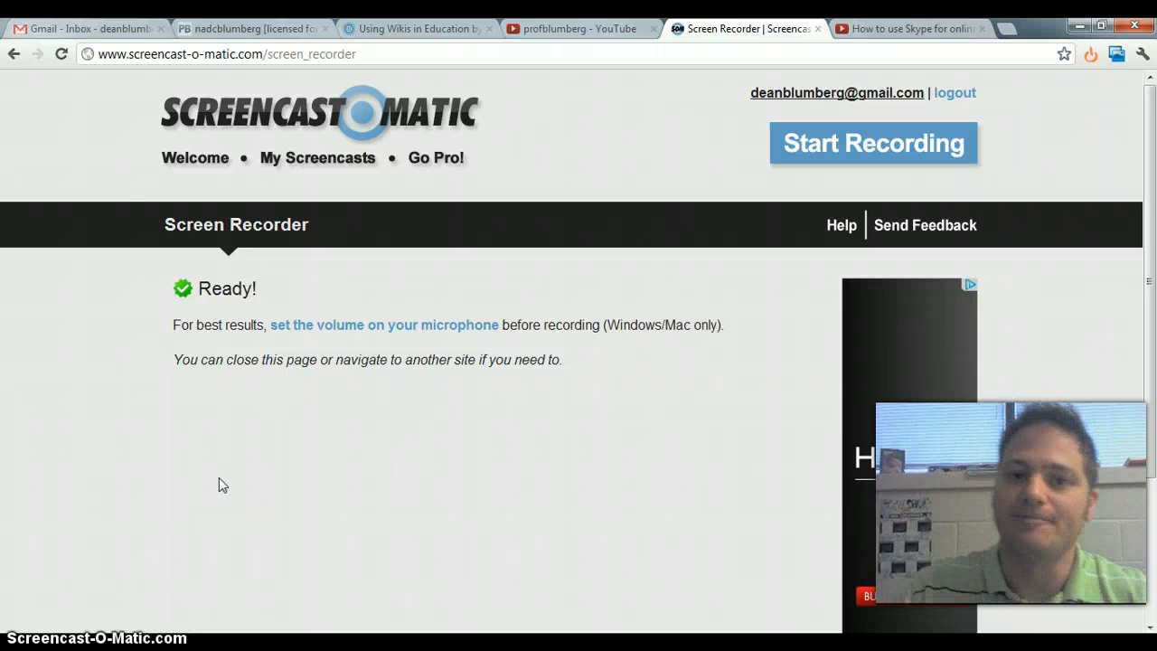
Go to the 'How to use Skype for online classes' YouTube watch page, confirming it's public
left_click(579, 28)
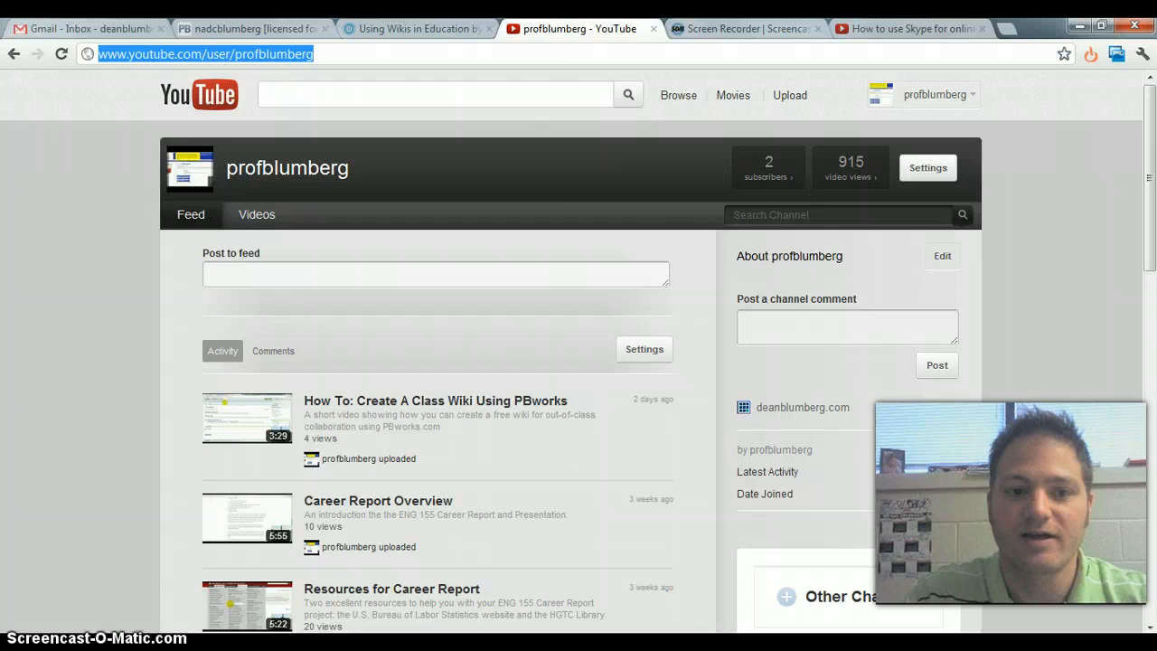
left_click(909, 28)
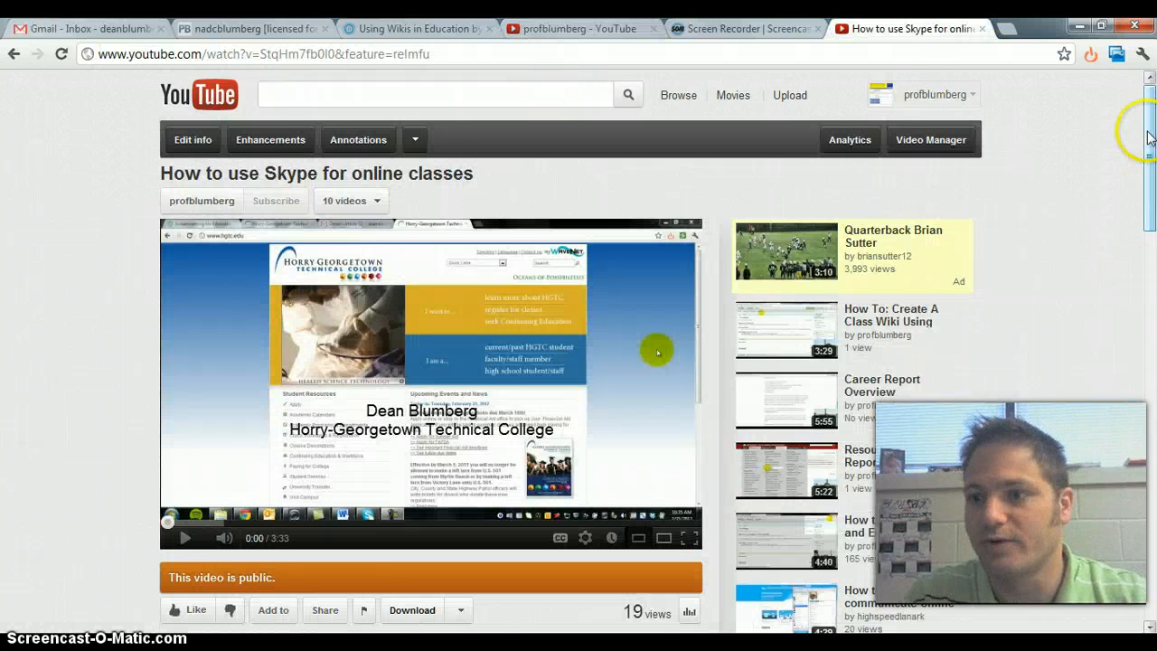
scroll("down", 3)
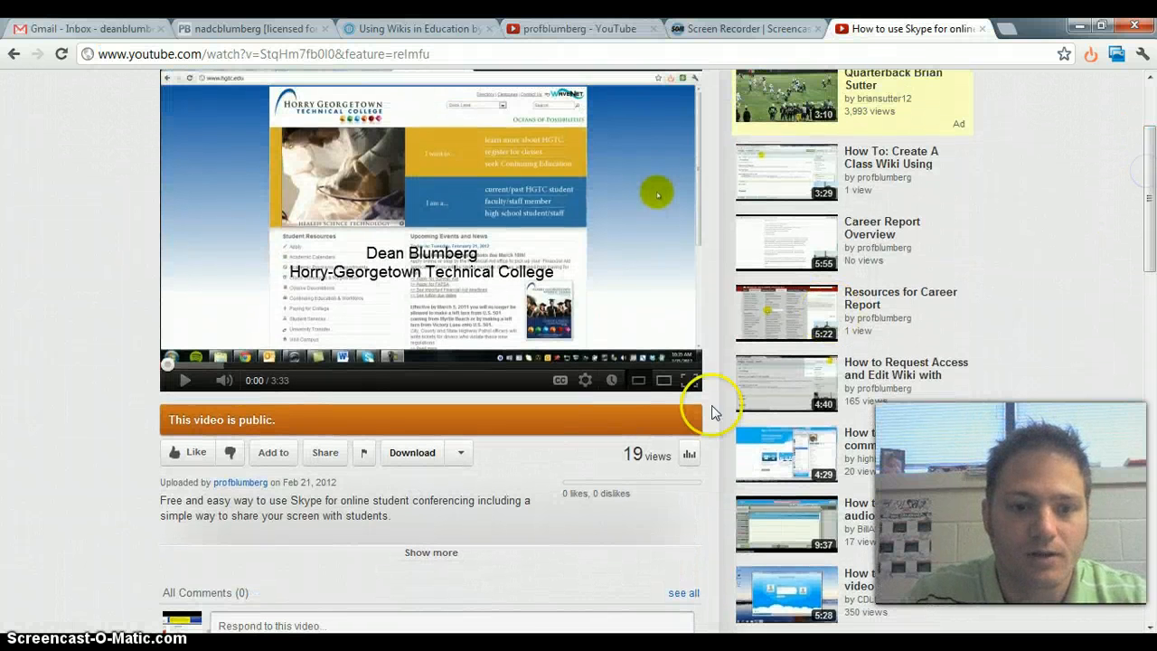
mouse_move(325, 452)
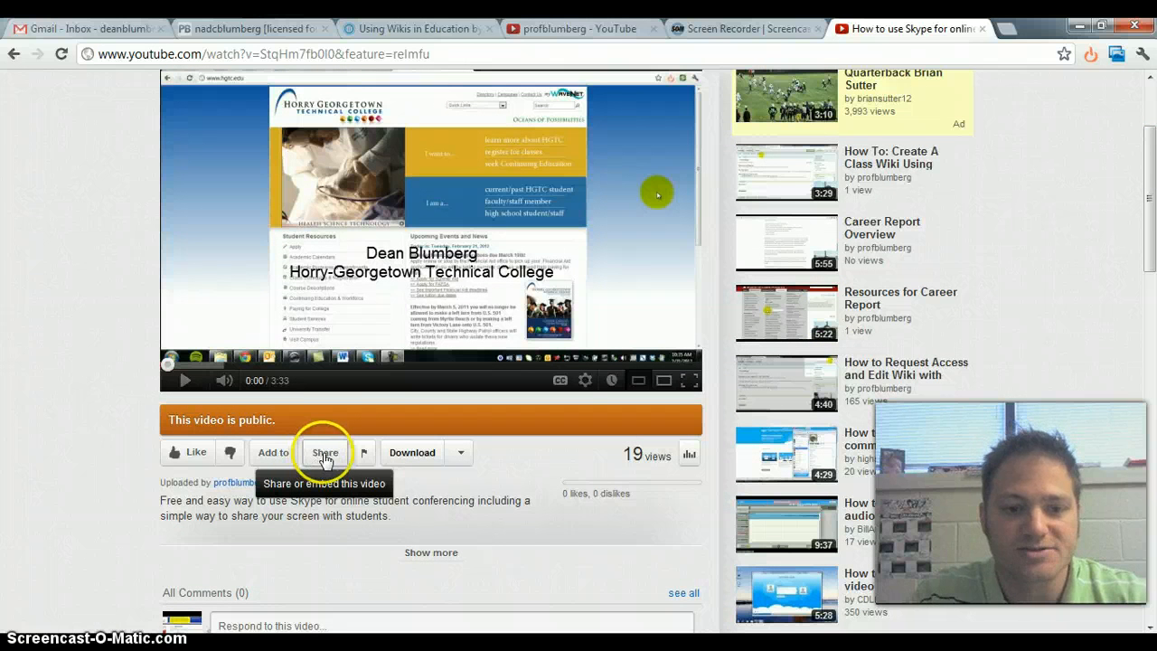
Reveal the Skype video's share link and iframe embed code under Share > Embed
left_click(324, 452)
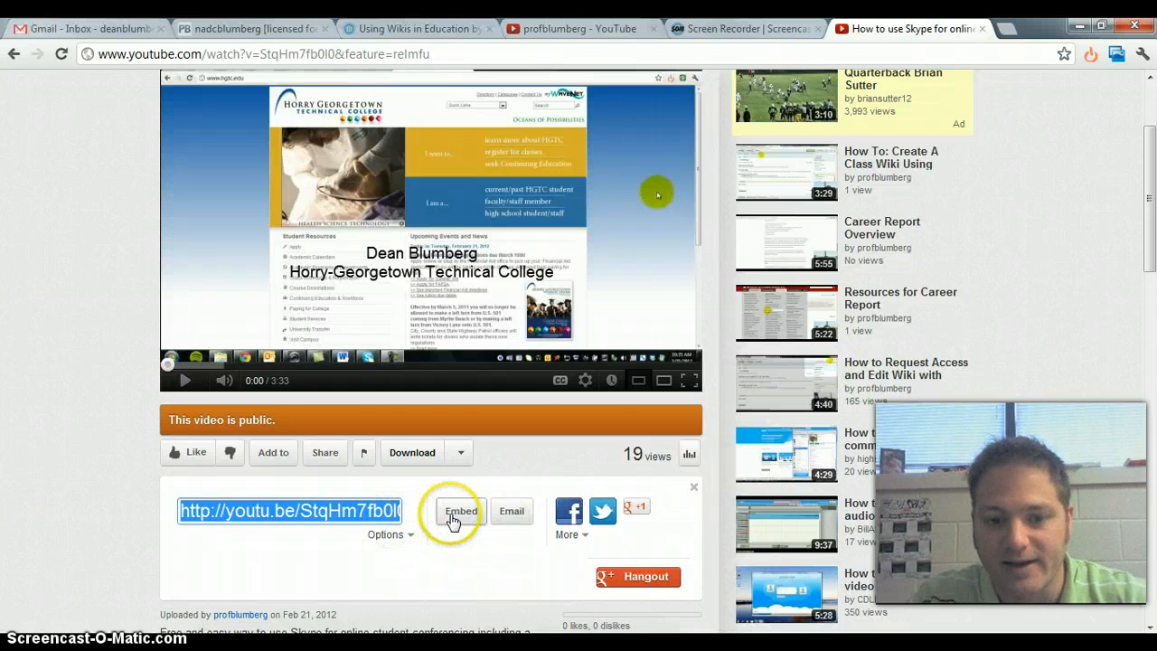
left_click(461, 511)
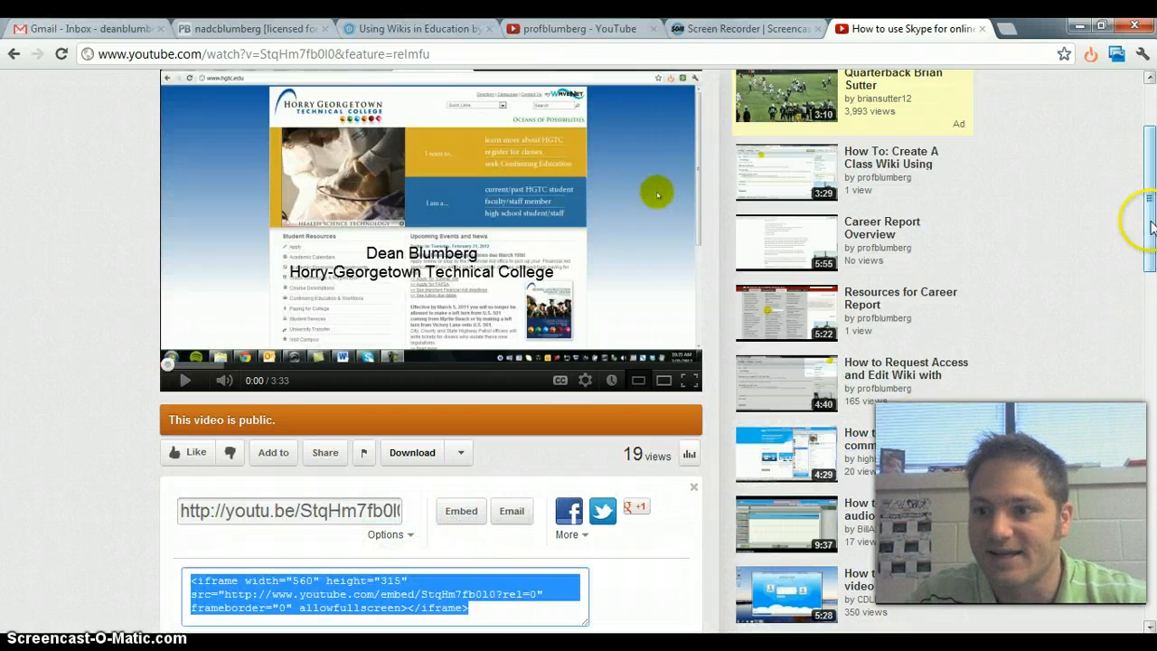
scroll("down", 3)
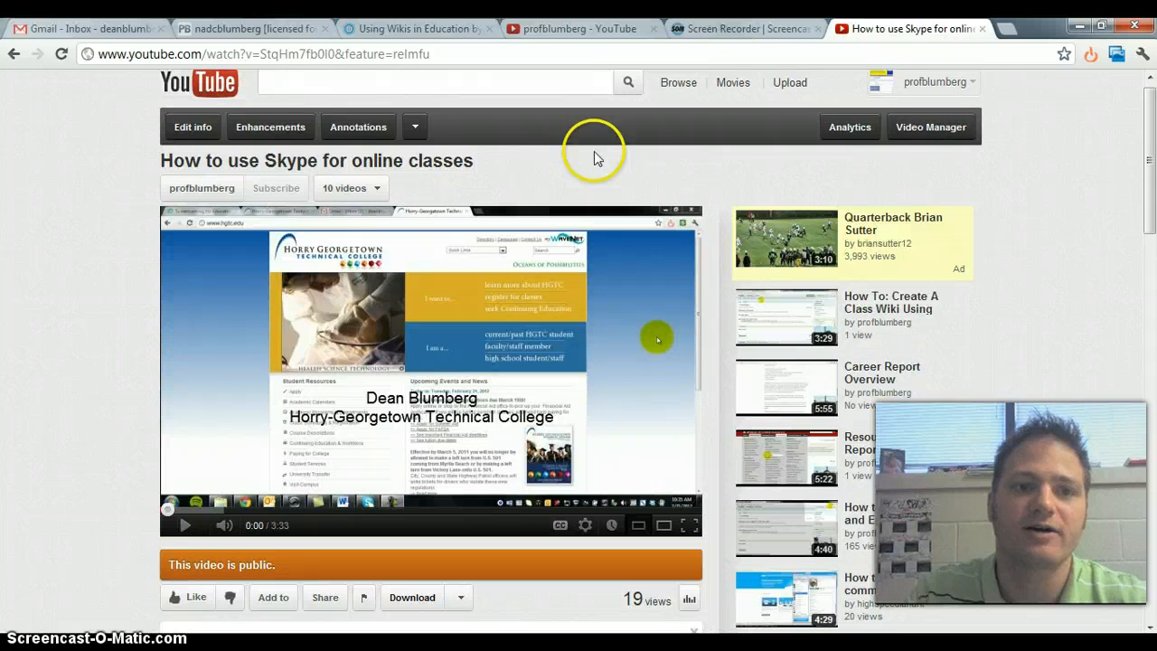
Switch to the PBworks Course page and enter its editor
left_click(251, 28)
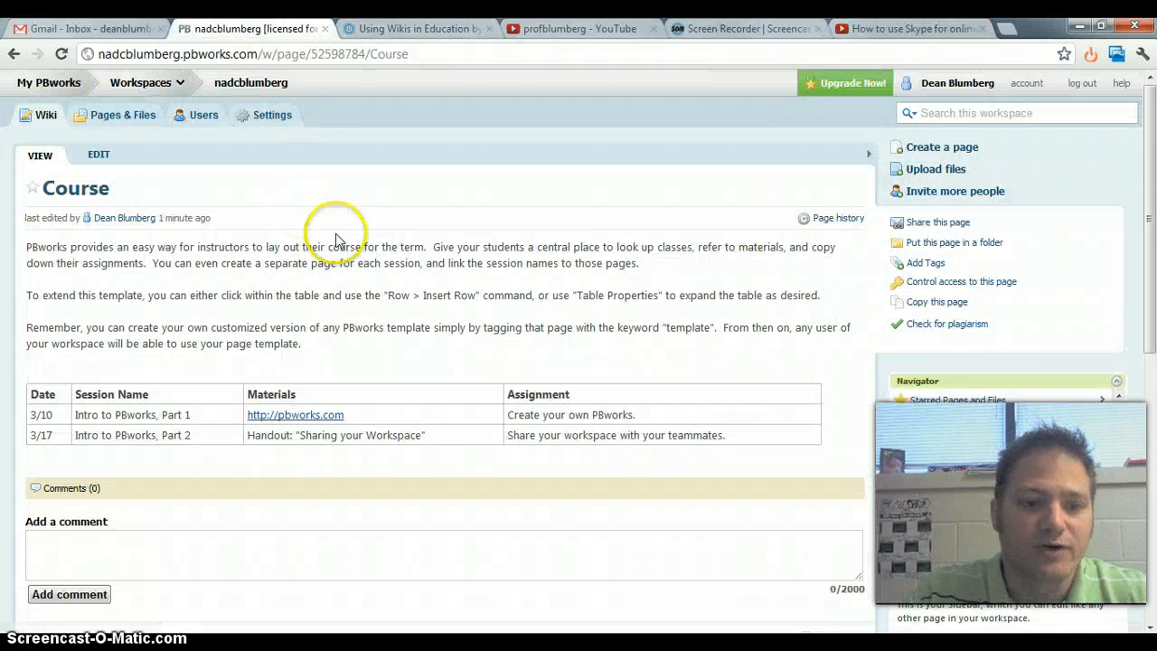
scroll("down", 3)
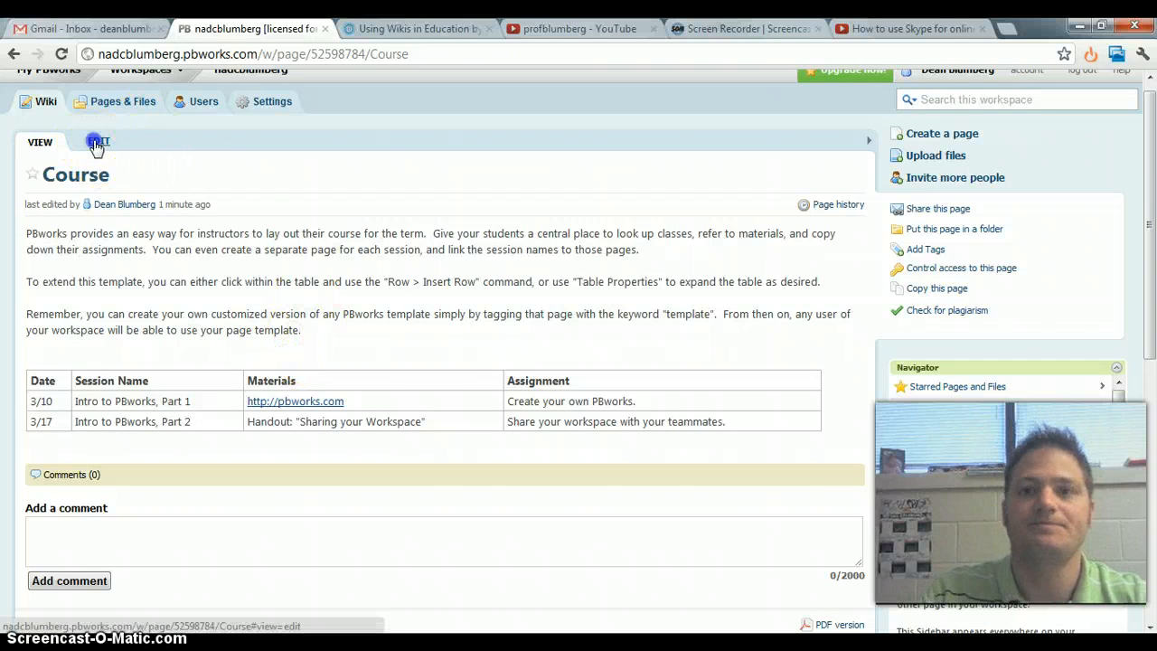
left_click(100, 142)
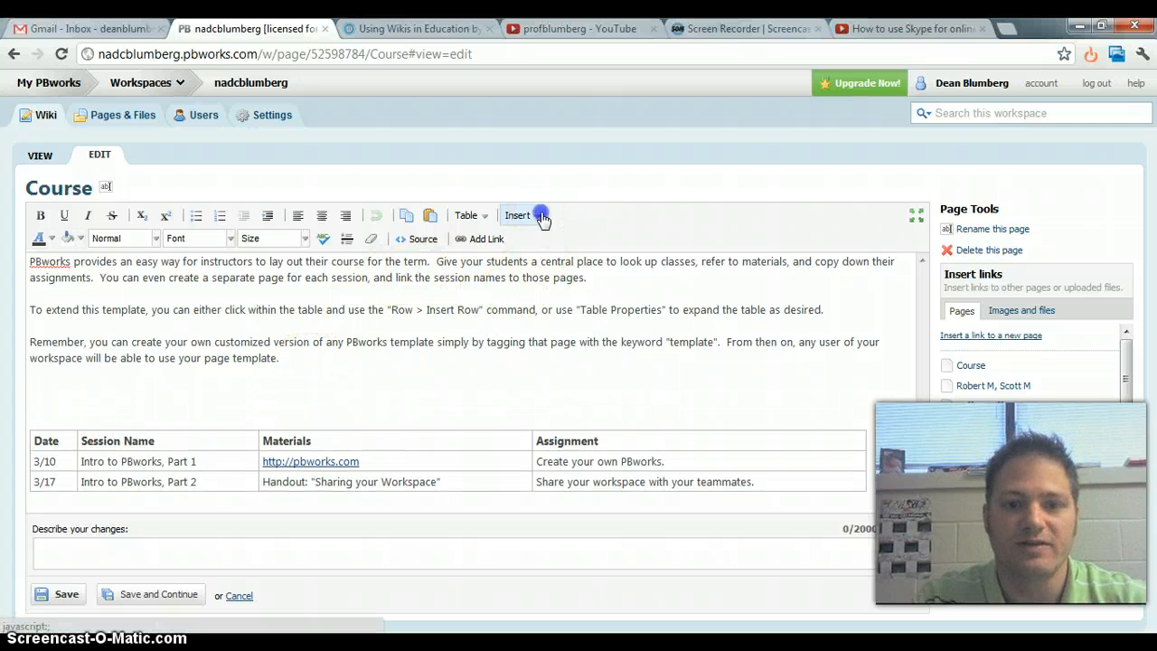
Insert a YouTube video plugin above the table with the pasted embed code
left_click(518, 215)
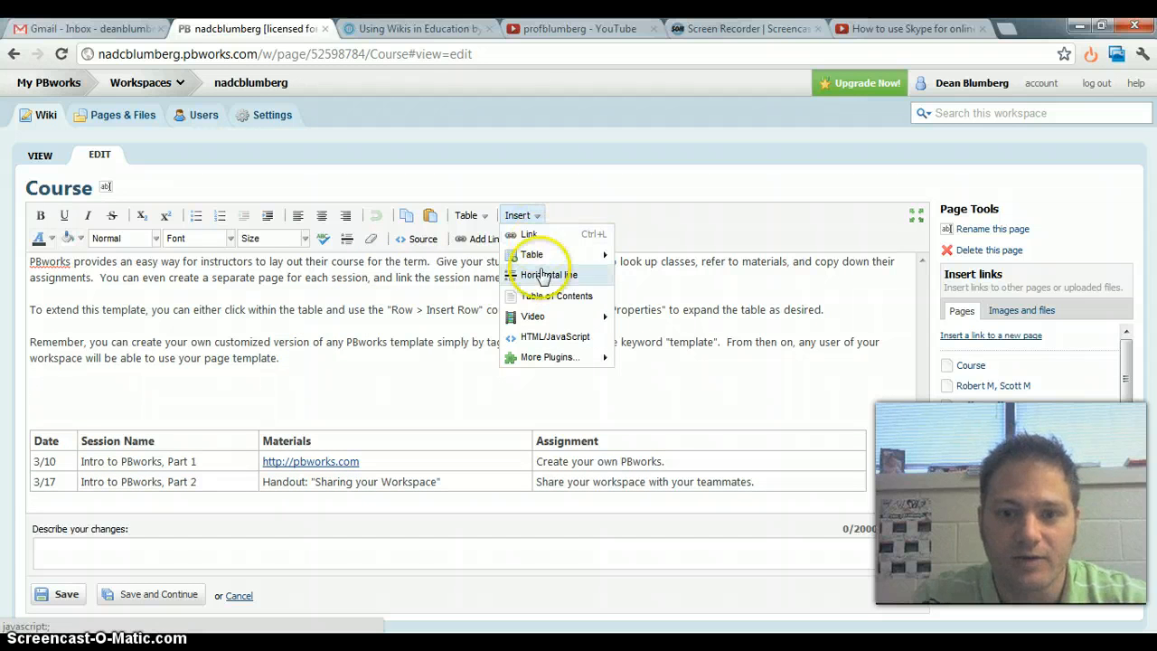
mouse_move(532, 317)
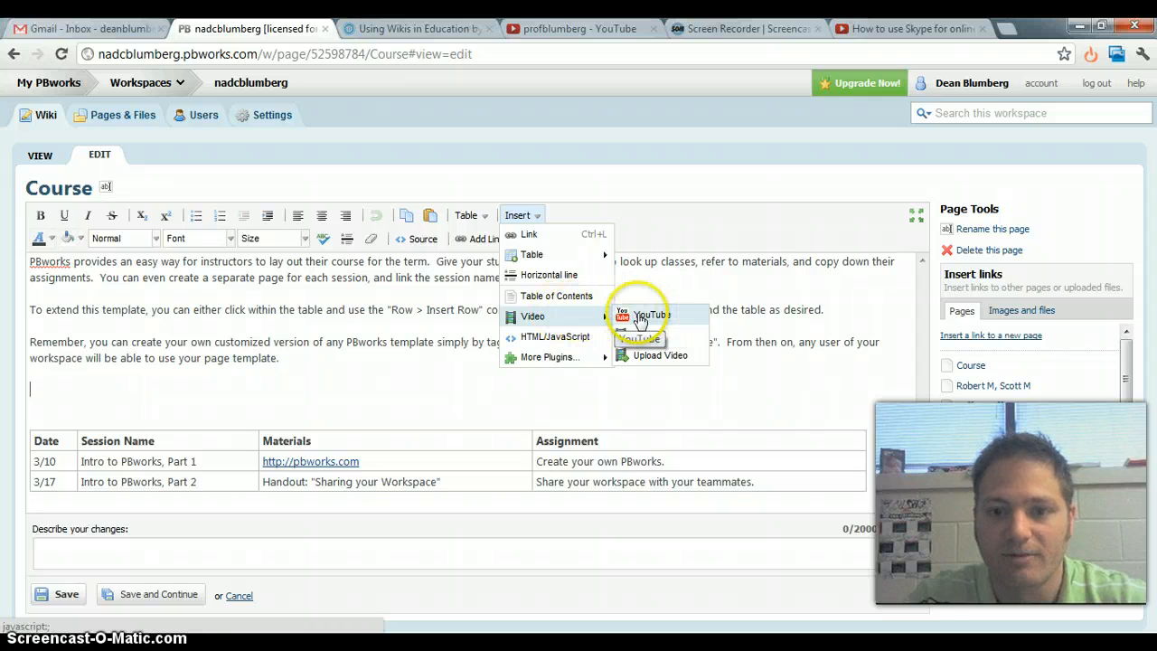
mouse_move(555, 336)
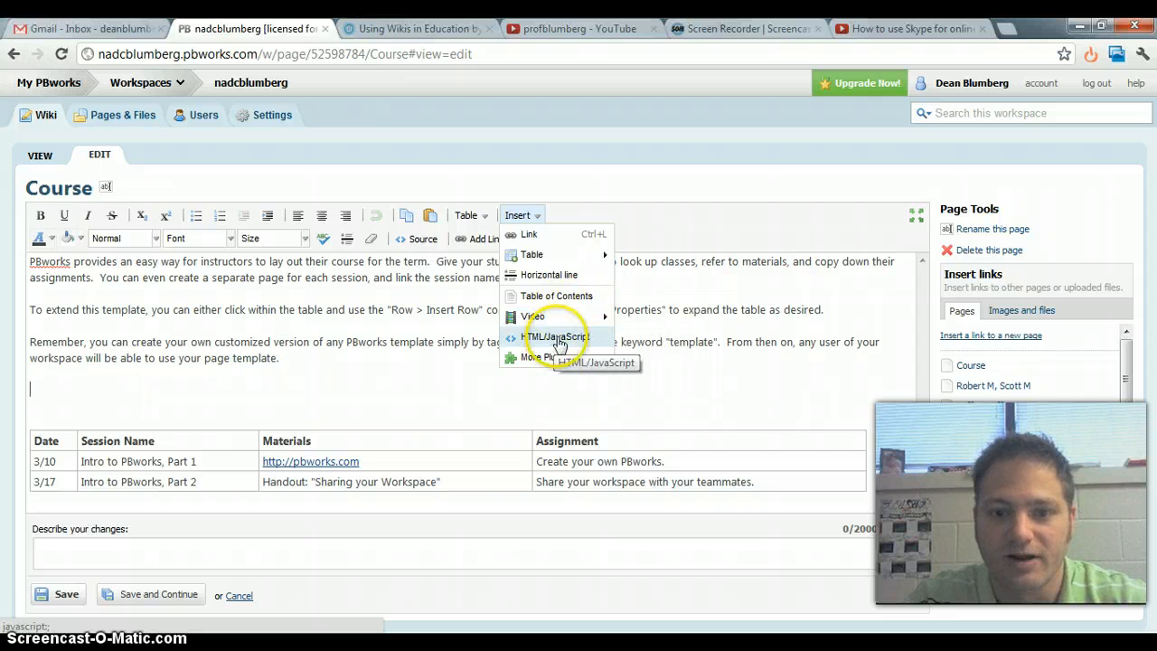
mouse_move(651, 328)
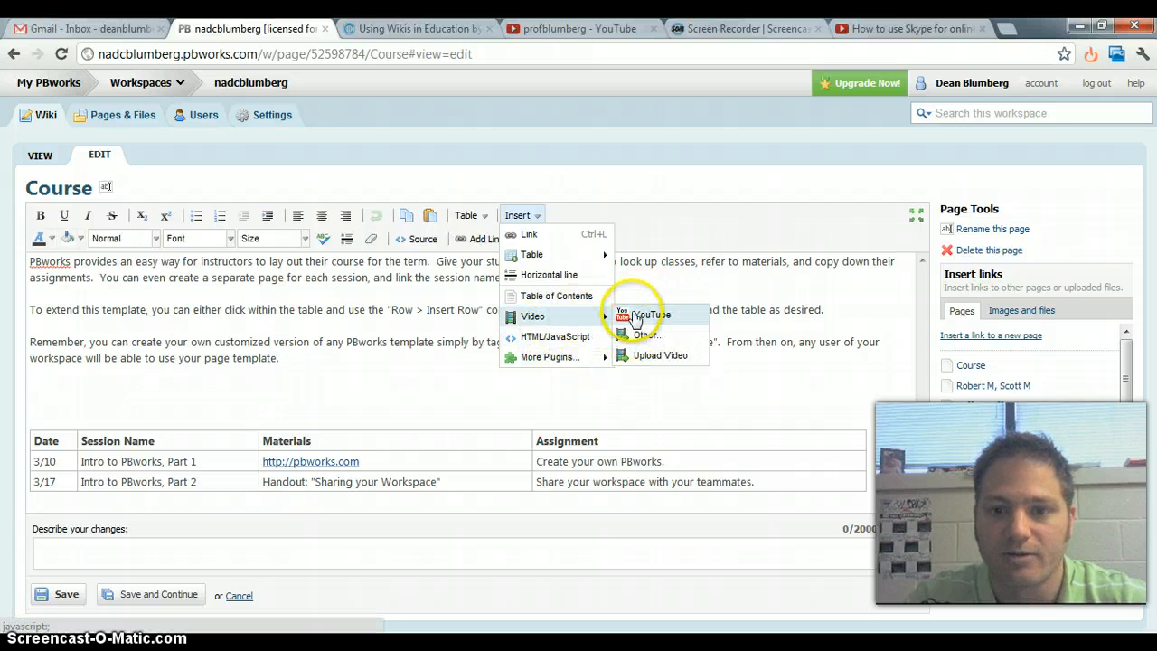
left_click(646, 314)
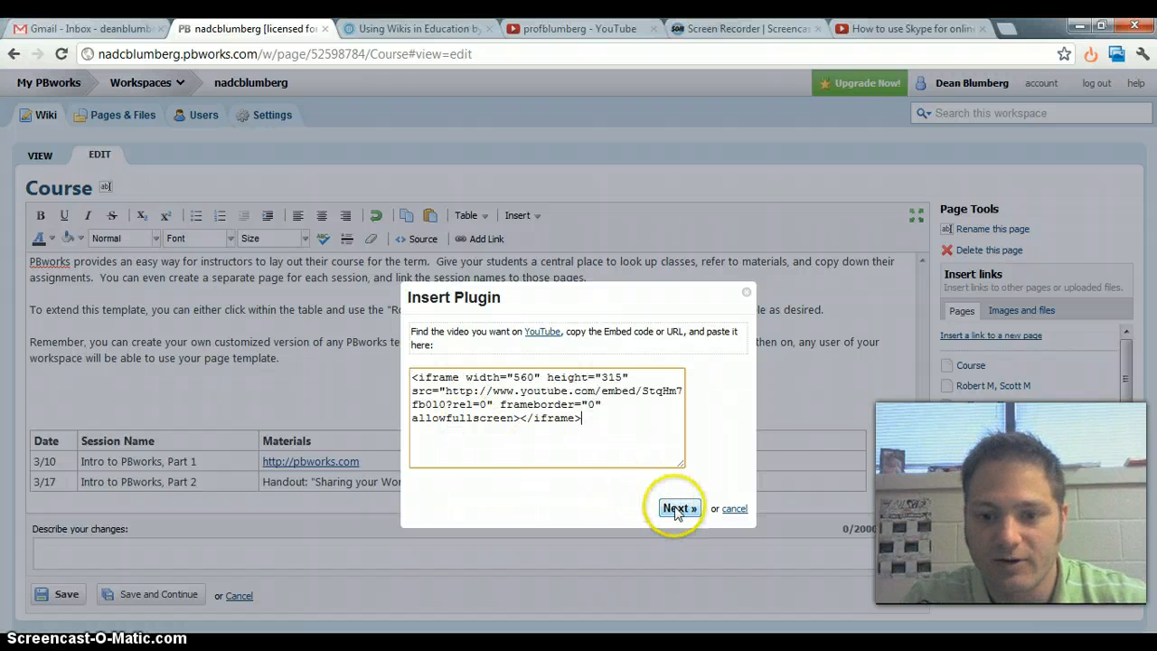
Preview and insert the Skype video plugin ahead of the session table
left_click(676, 507)
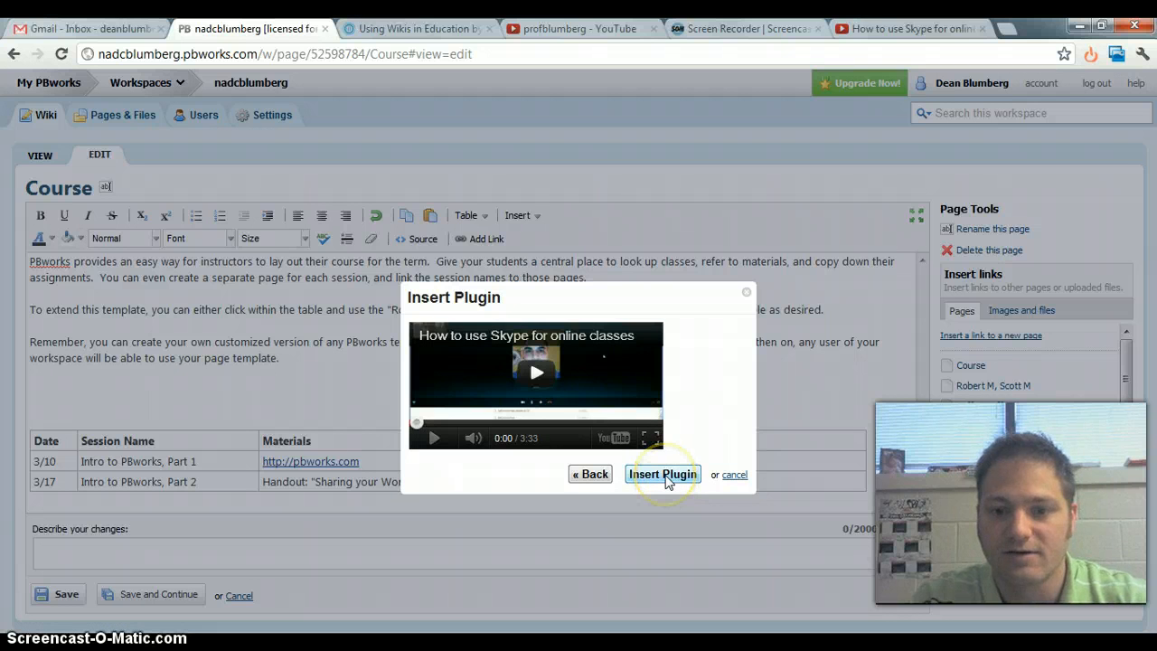
left_click(662, 474)
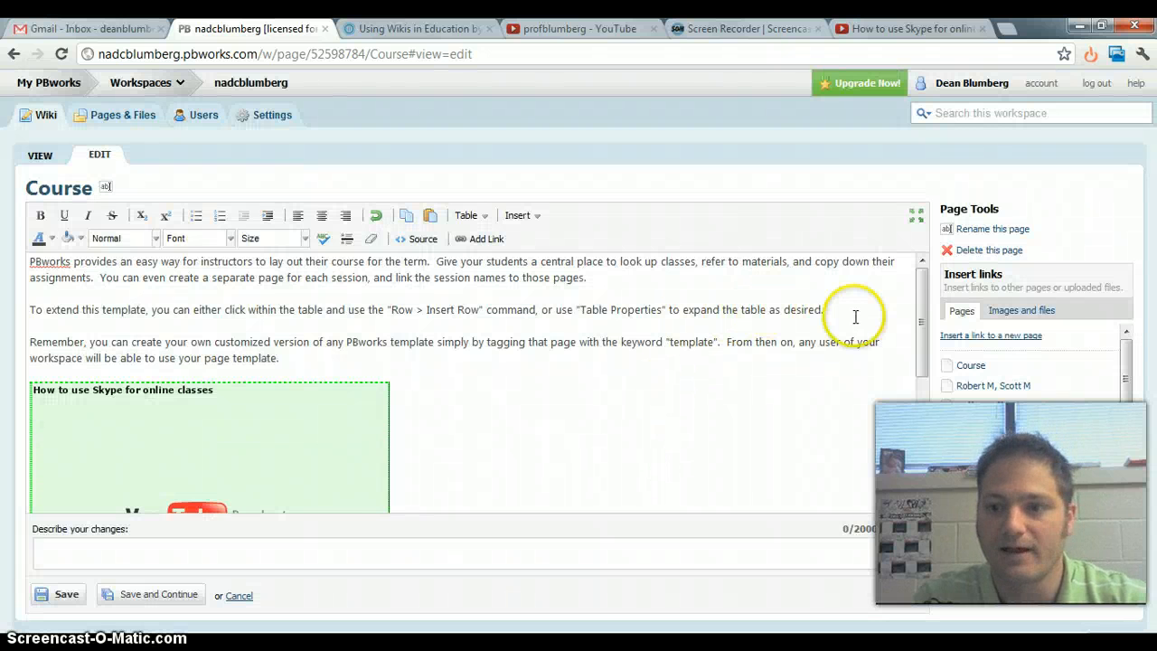
scroll("down", 3)
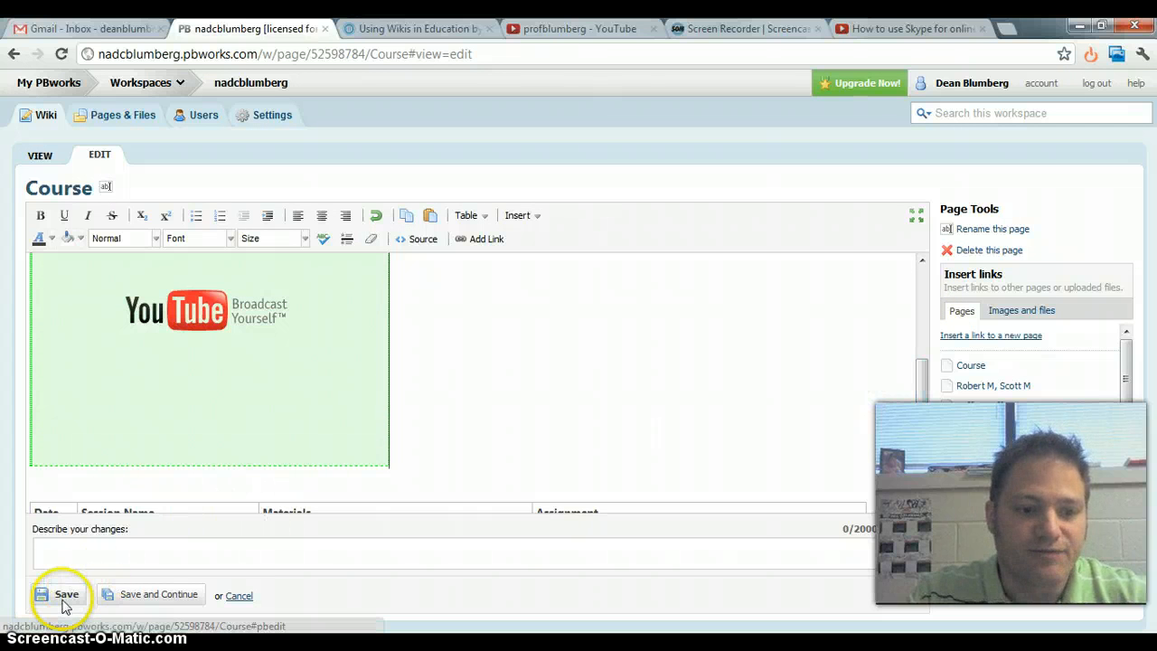
Save the Course page, then play and pause the embedded Skype video
left_click(66, 594)
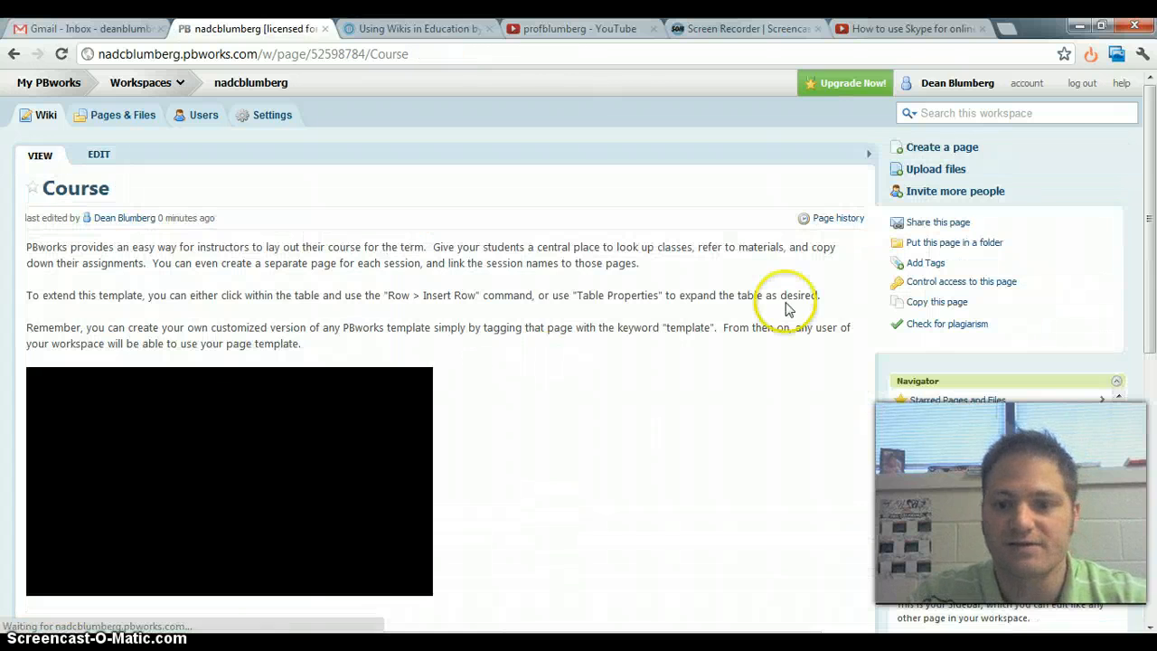
scroll("down", 3)
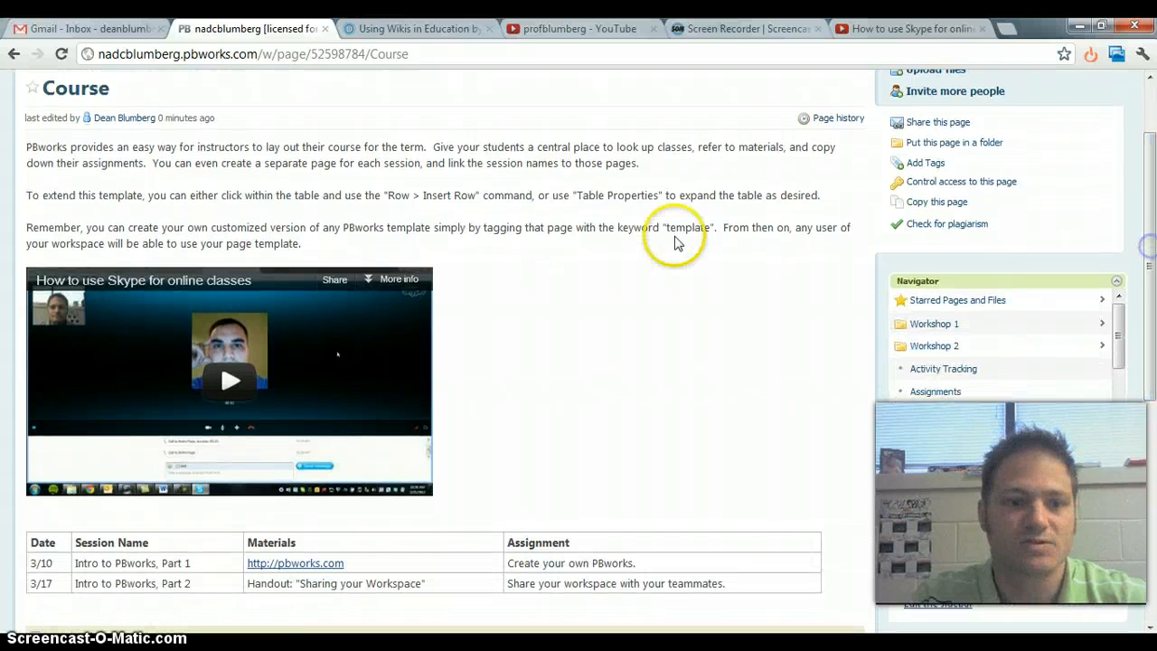
left_click(229, 380)
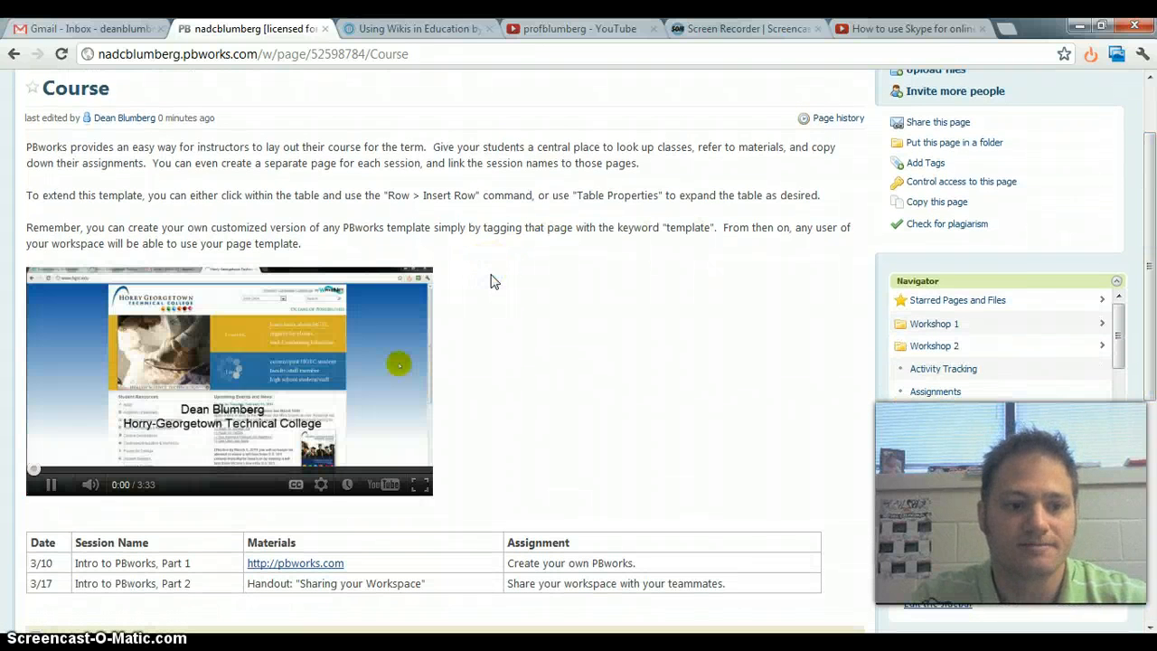
left_click(50, 484)
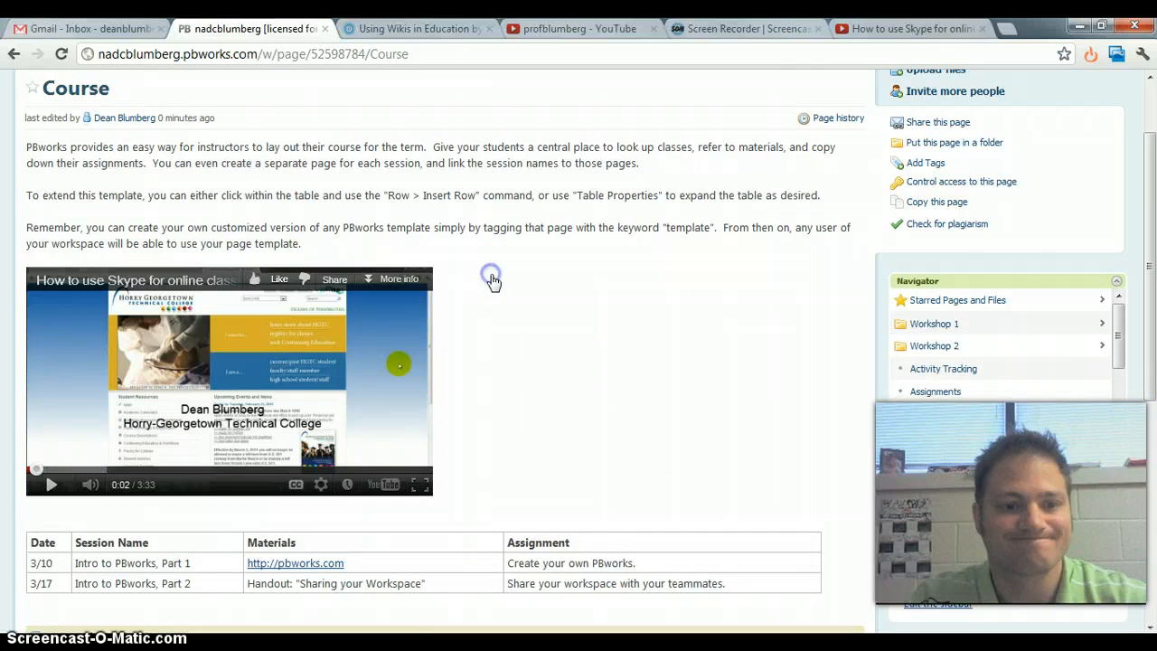